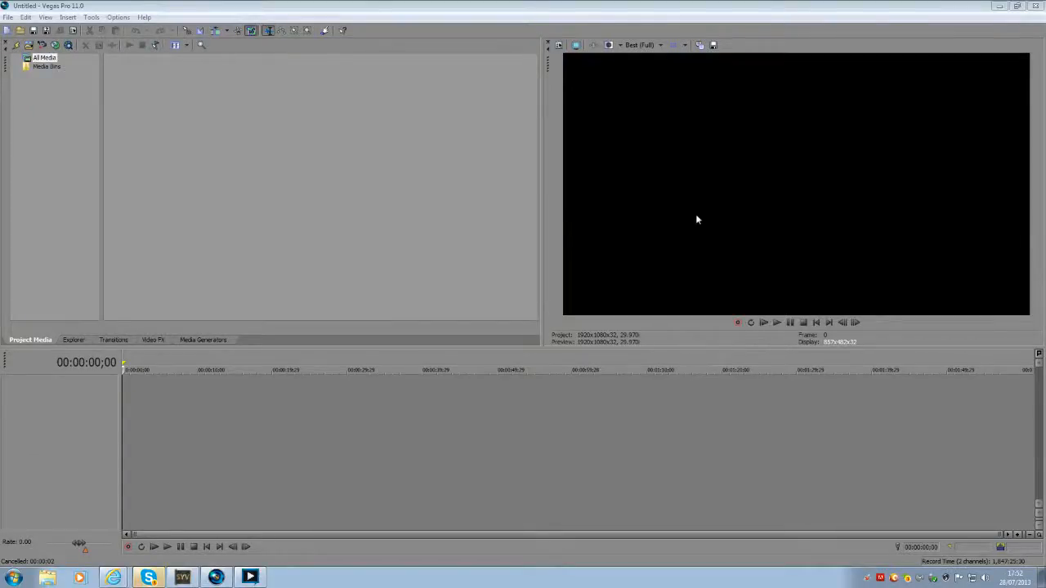
pyautogui.moveTo(789, 81)
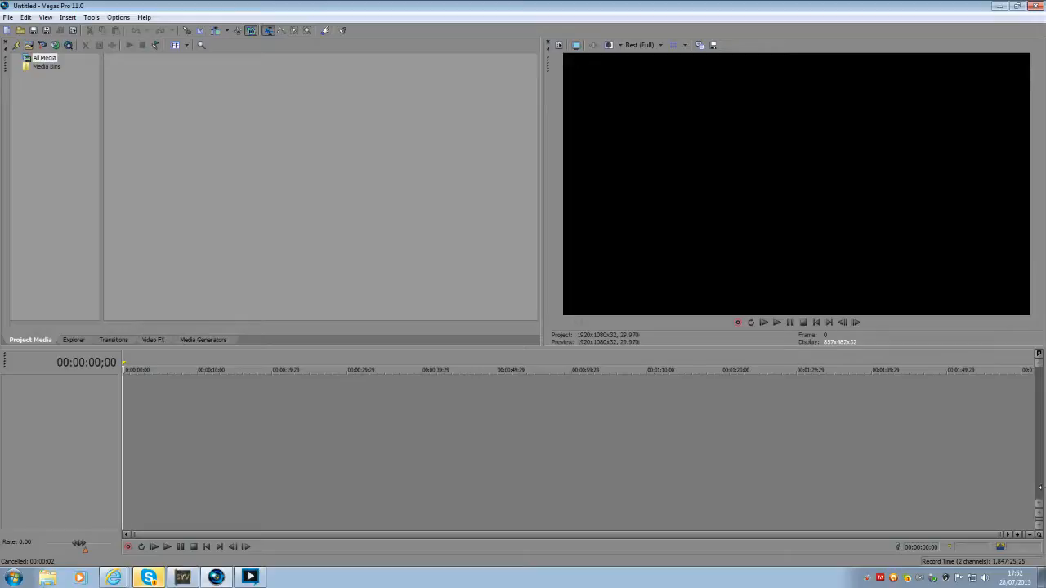
pyautogui.moveTo(450, 434)
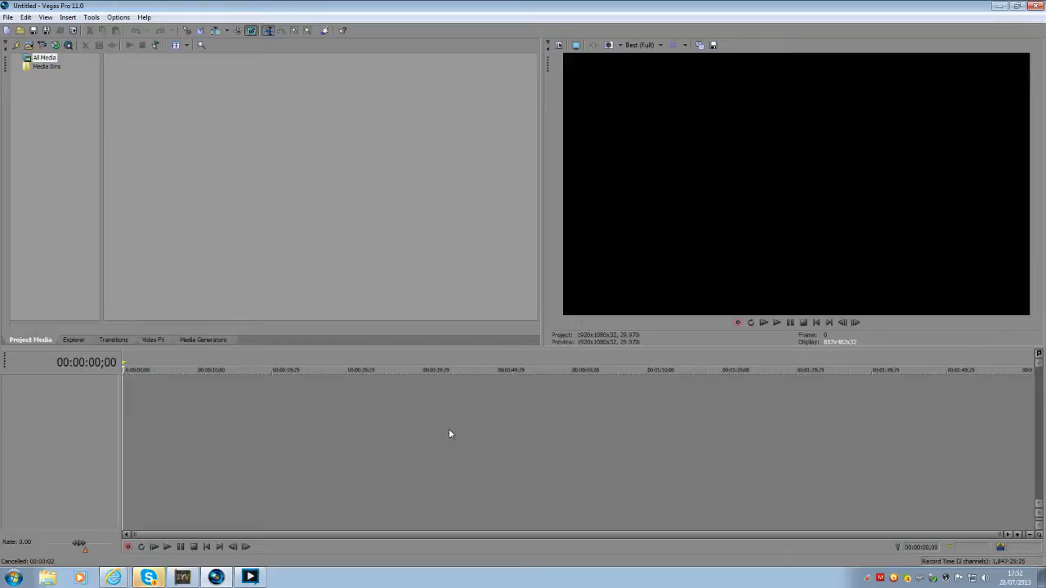
pyautogui.moveTo(434, 440)
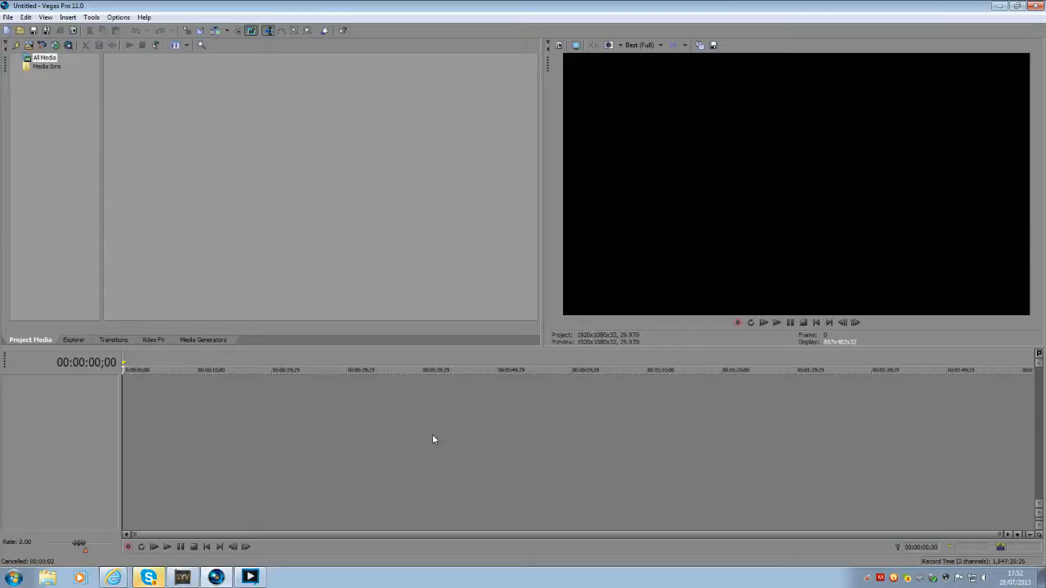
pyautogui.moveTo(346, 424)
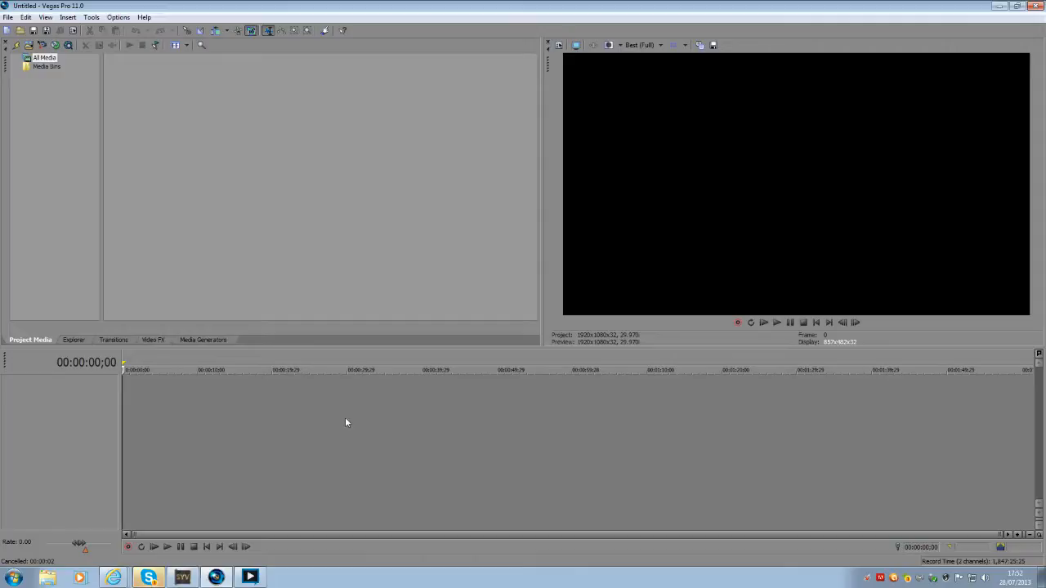
pyautogui.moveTo(261, 448)
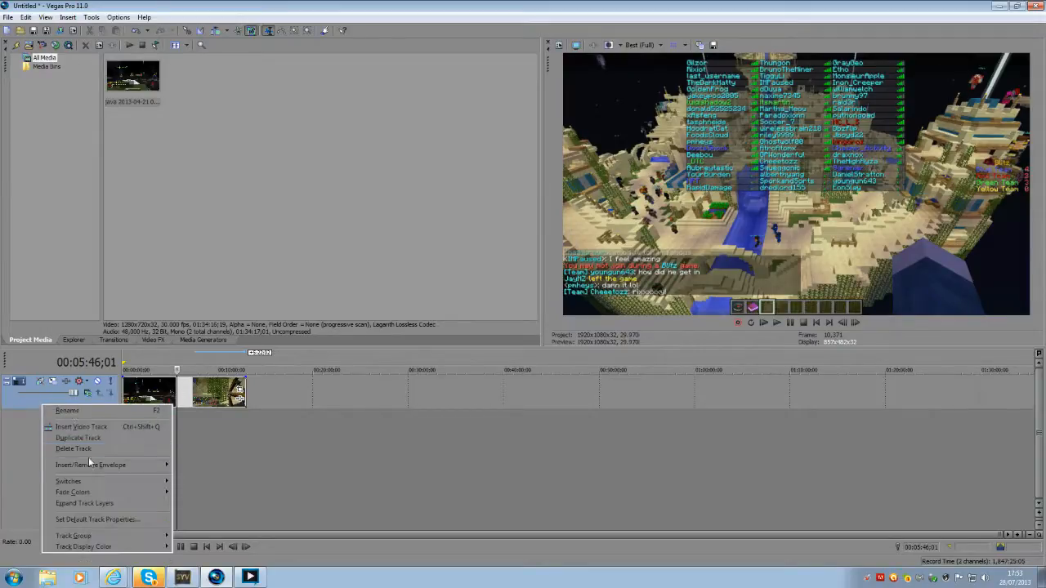
# Duplicate the gameplay video track to create a second video track.
pyautogui.click(79, 438)
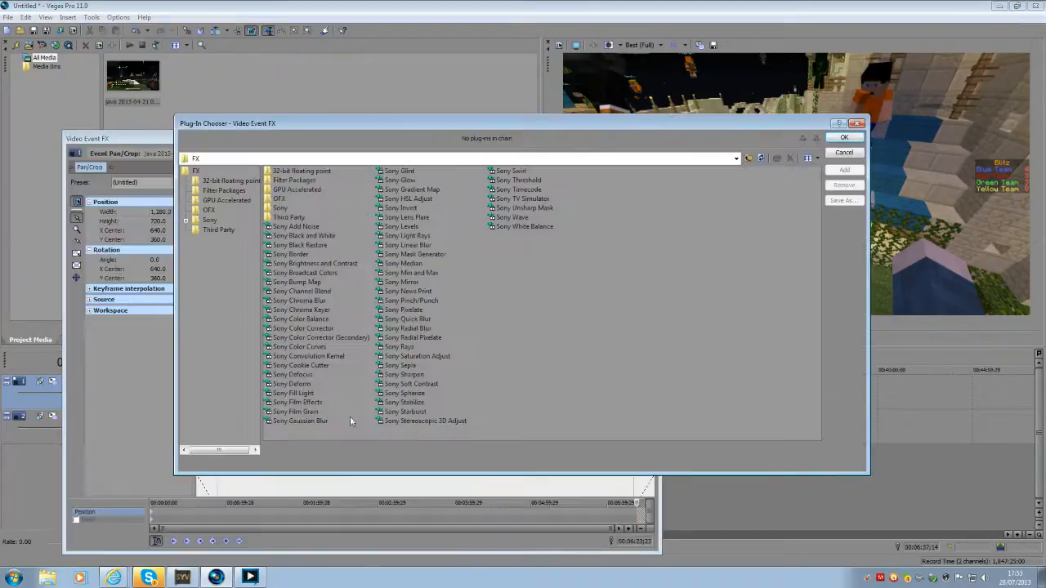
# Select Sony Gaussian Blur in the clip's Plug-In Chooser.
pyautogui.click(300, 420)
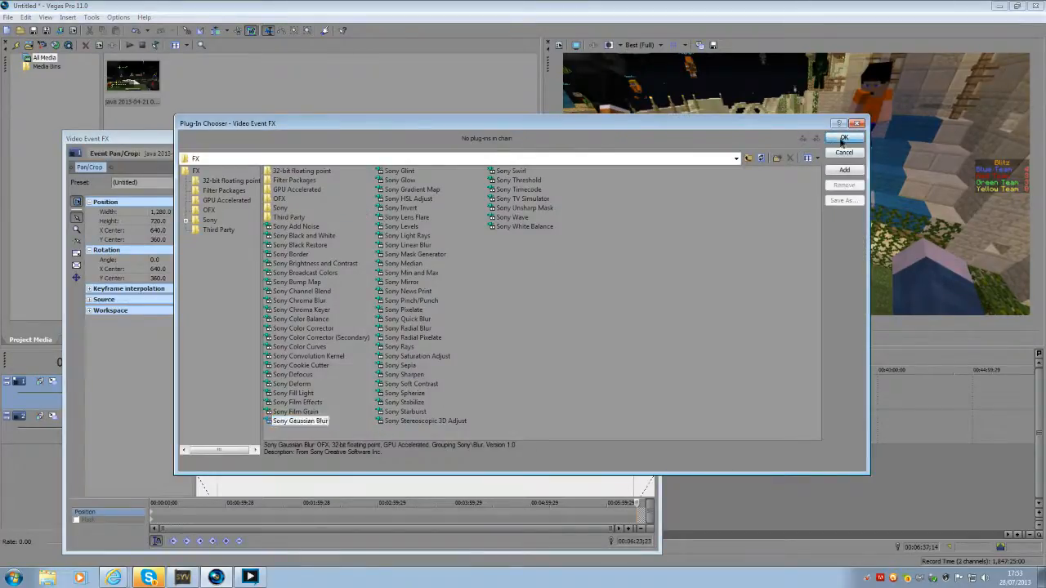
# Add the Sony Gaussian Blur effect and close its settings window.
pyautogui.click(844, 138)
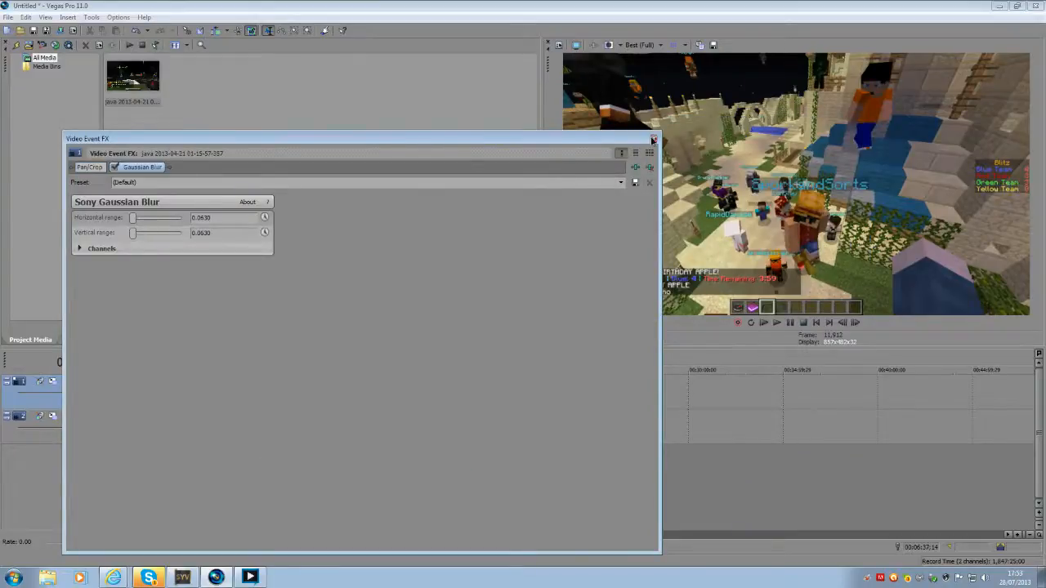
pyautogui.click(651, 138)
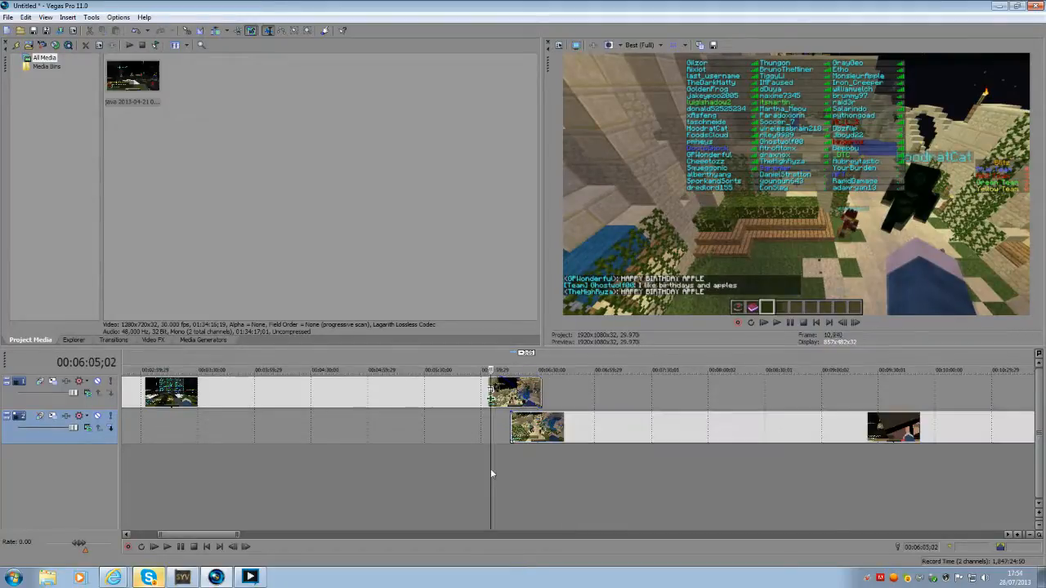
# Place the playhead just before where the blurred and sharp clips overlap.
pyautogui.click(778, 323)
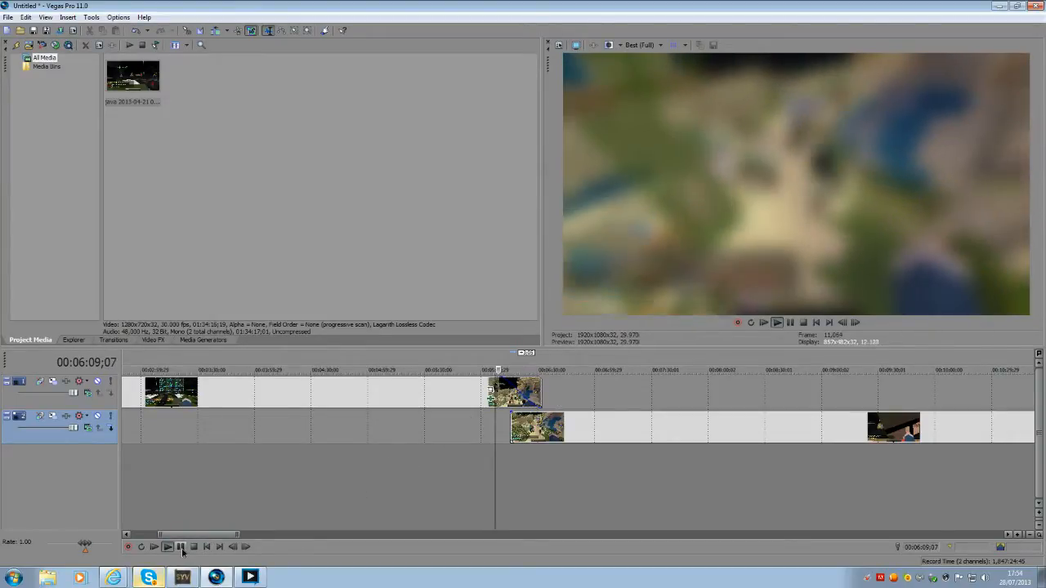
# Replay the overlap to check the blurred clip fading into sharp footage.
pyautogui.click(202, 548)
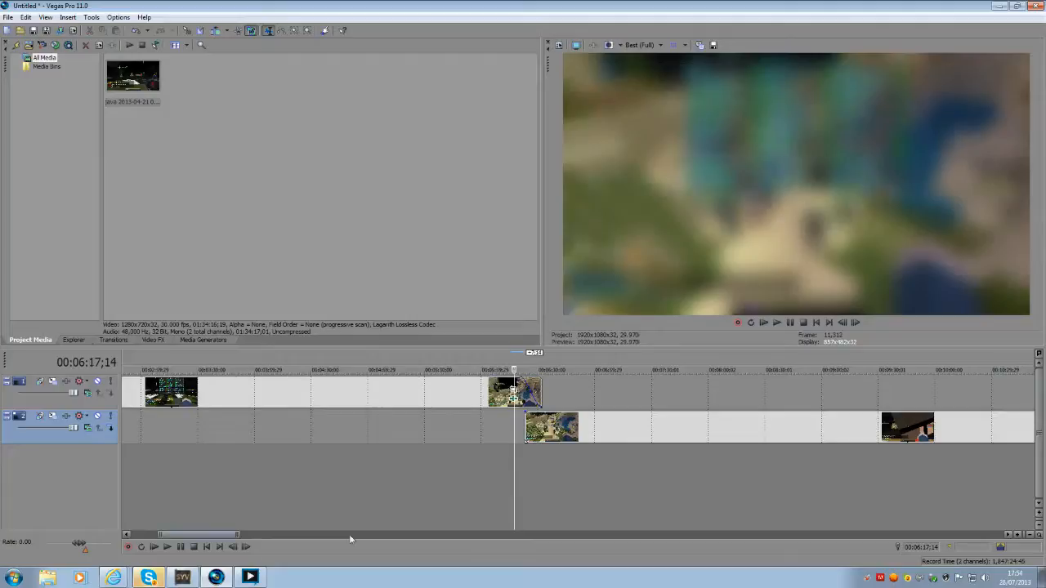
pyautogui.click(763, 323)
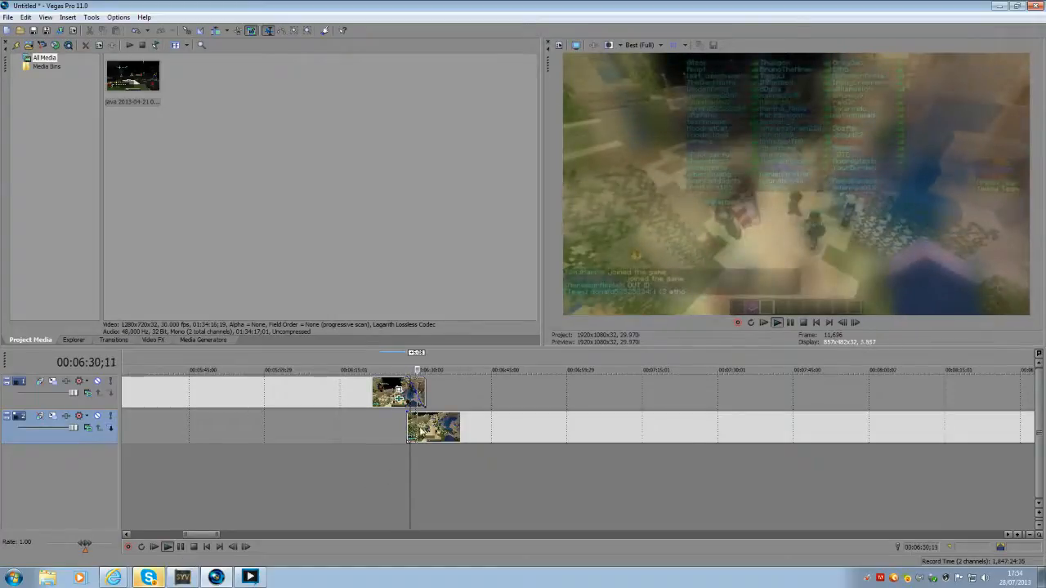
pyautogui.click(169, 547)
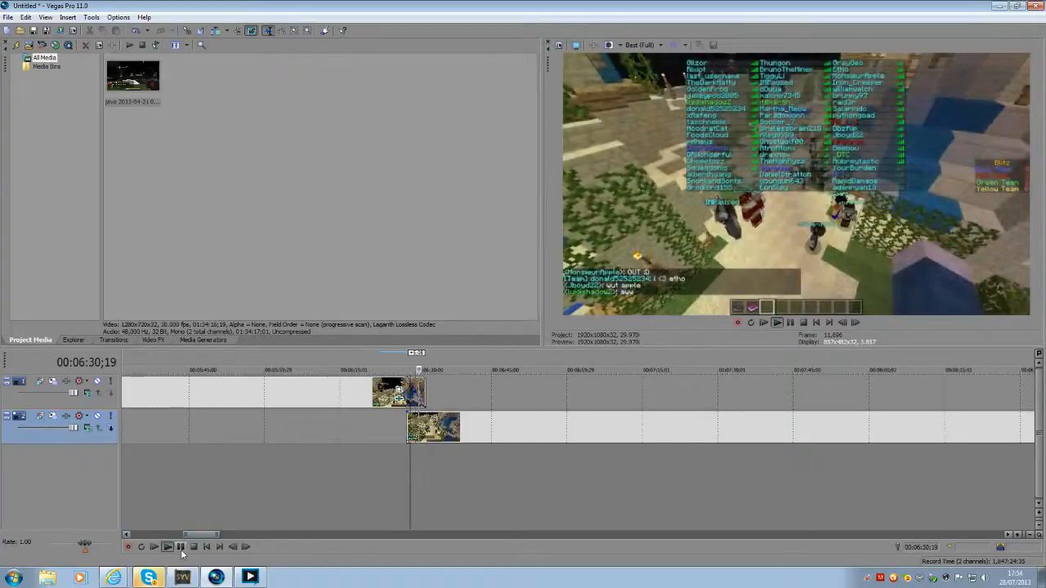